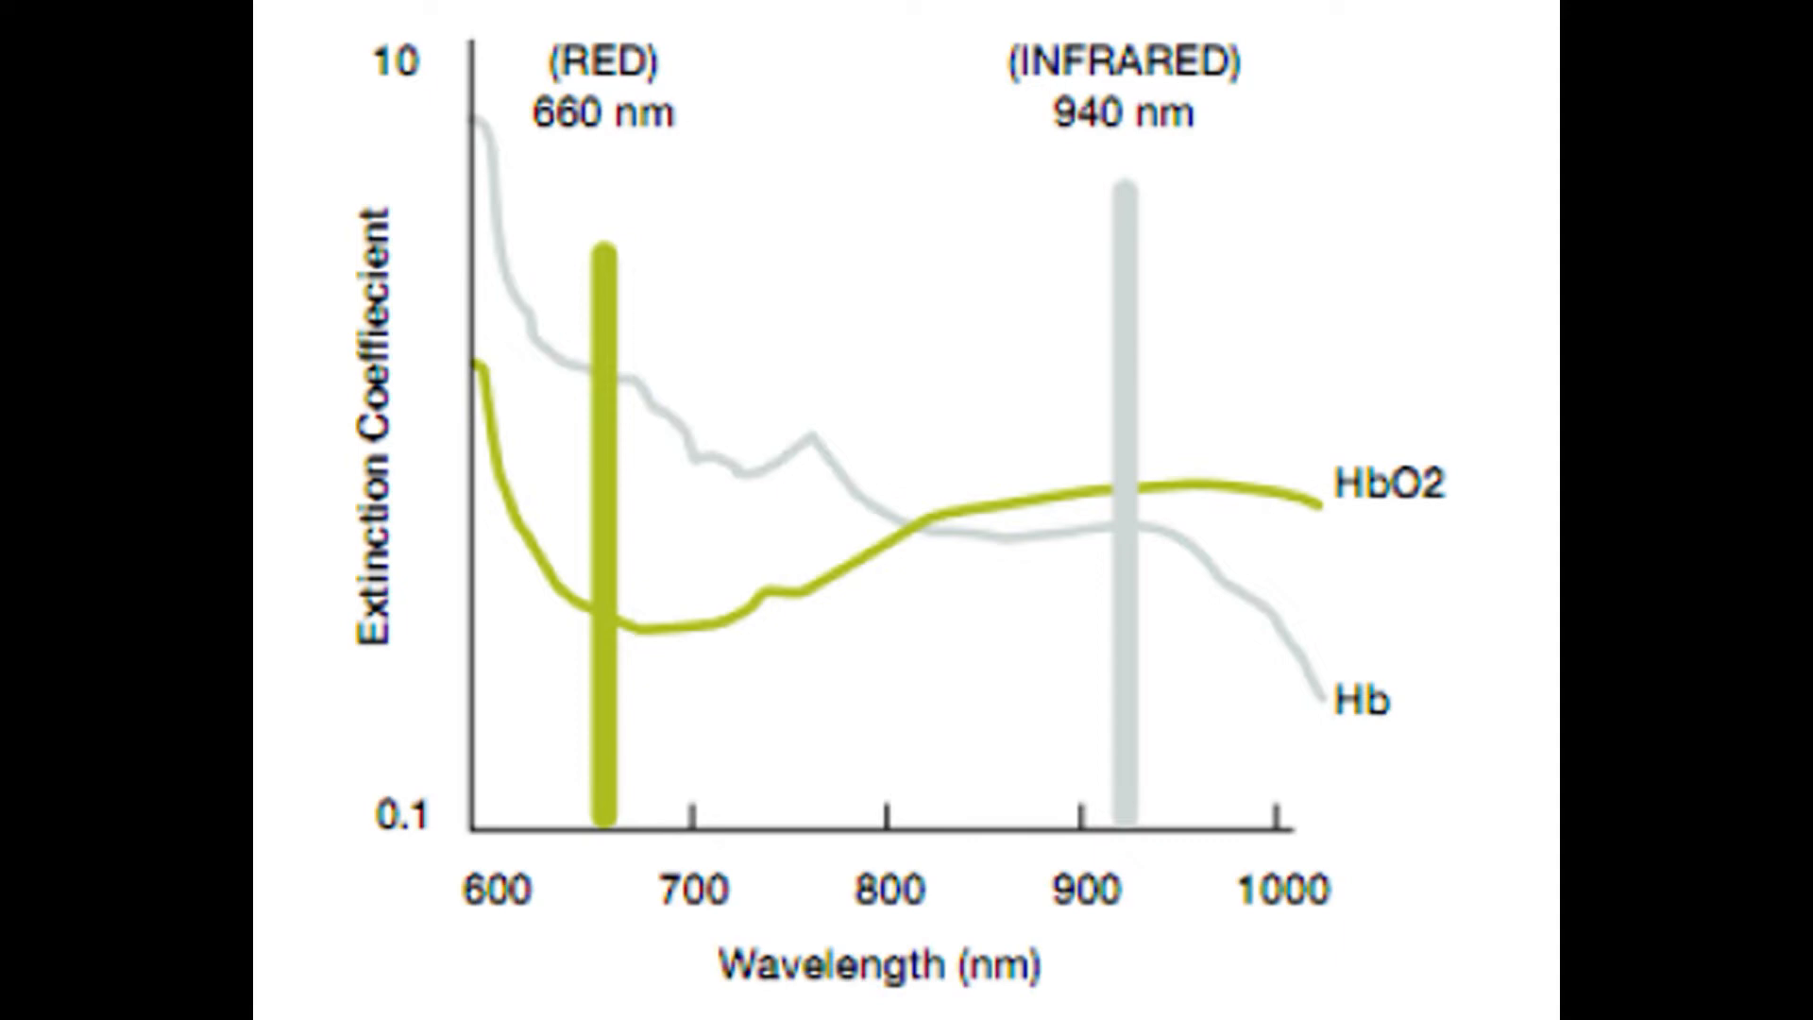
pyautogui.press('Right')
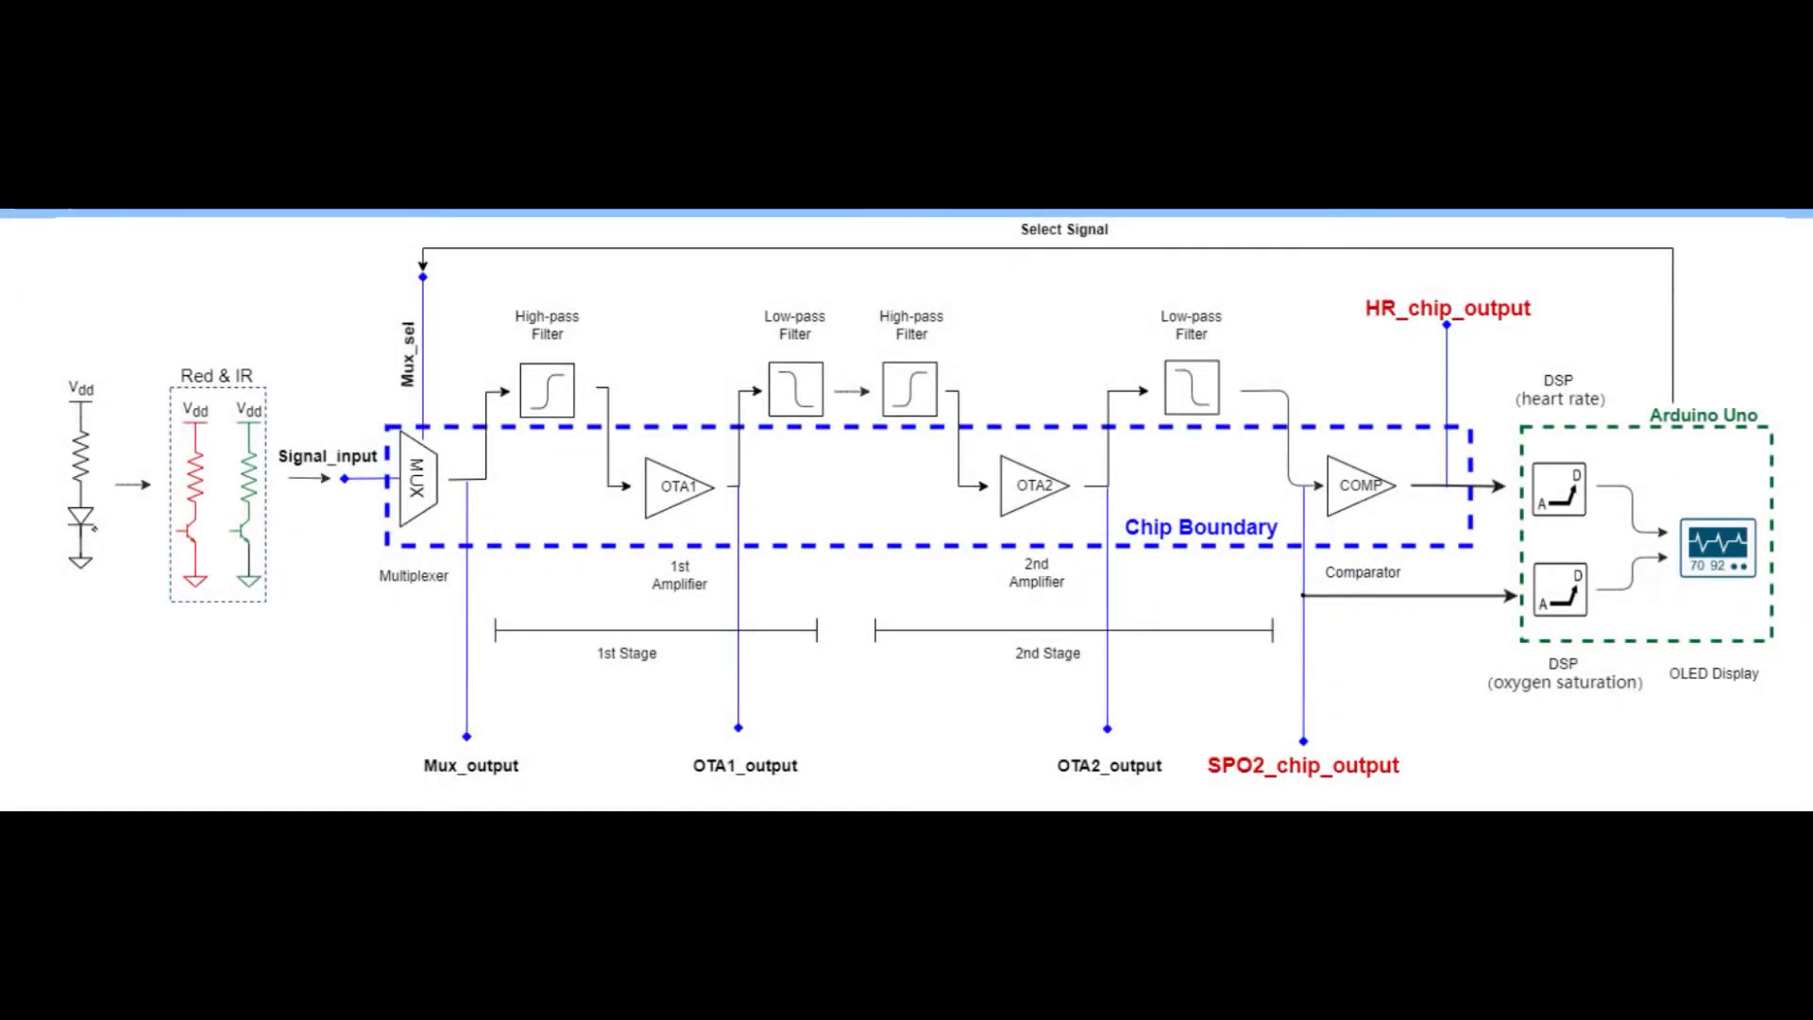